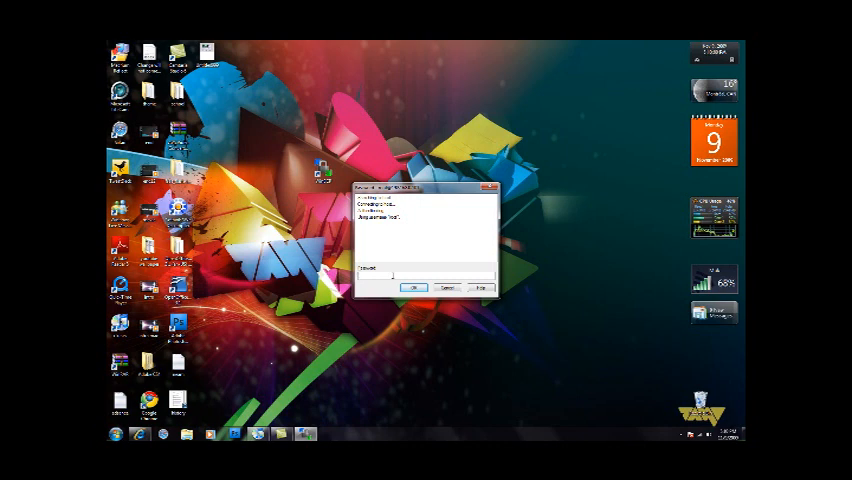
pyautogui.write('password')
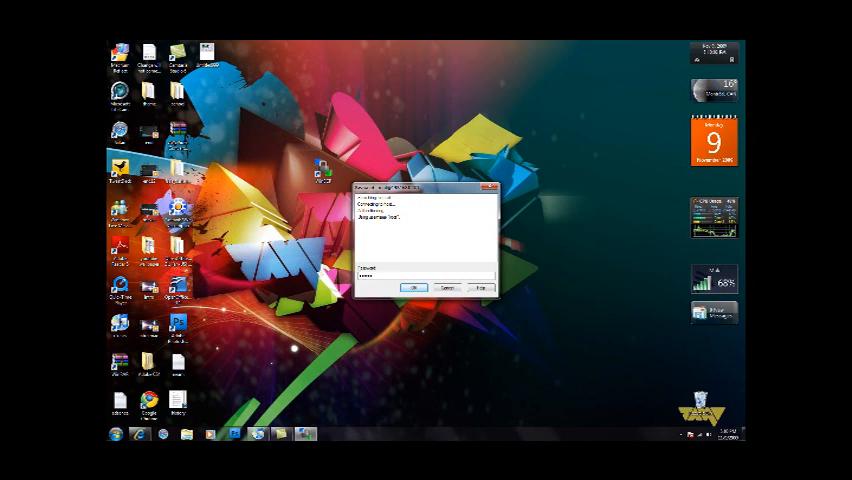